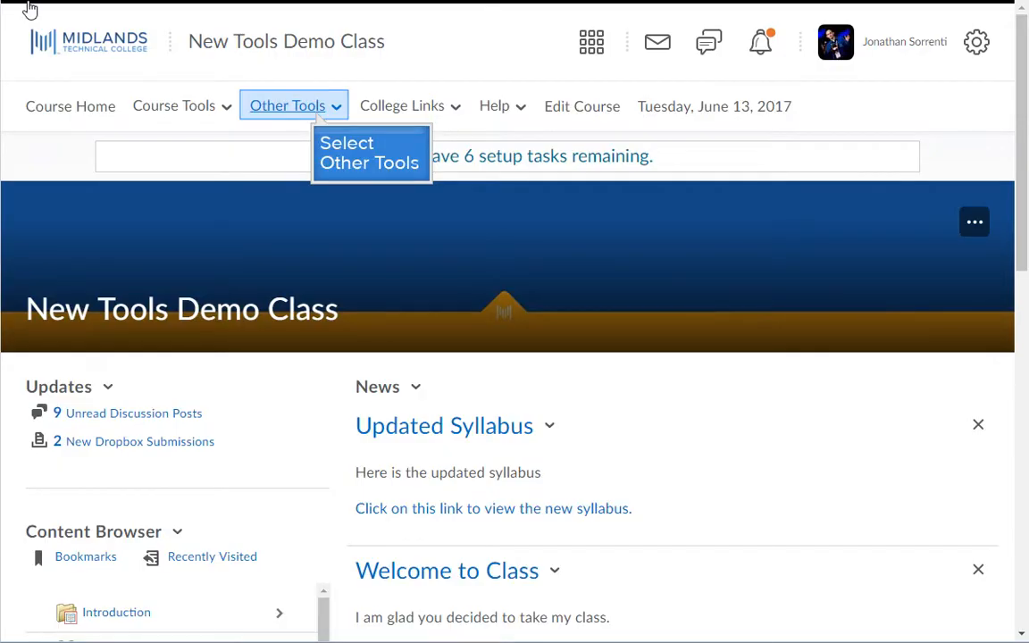
- Open the Awards tool from Other Tools for the New Tools Demo Class course
left_click(287, 105)
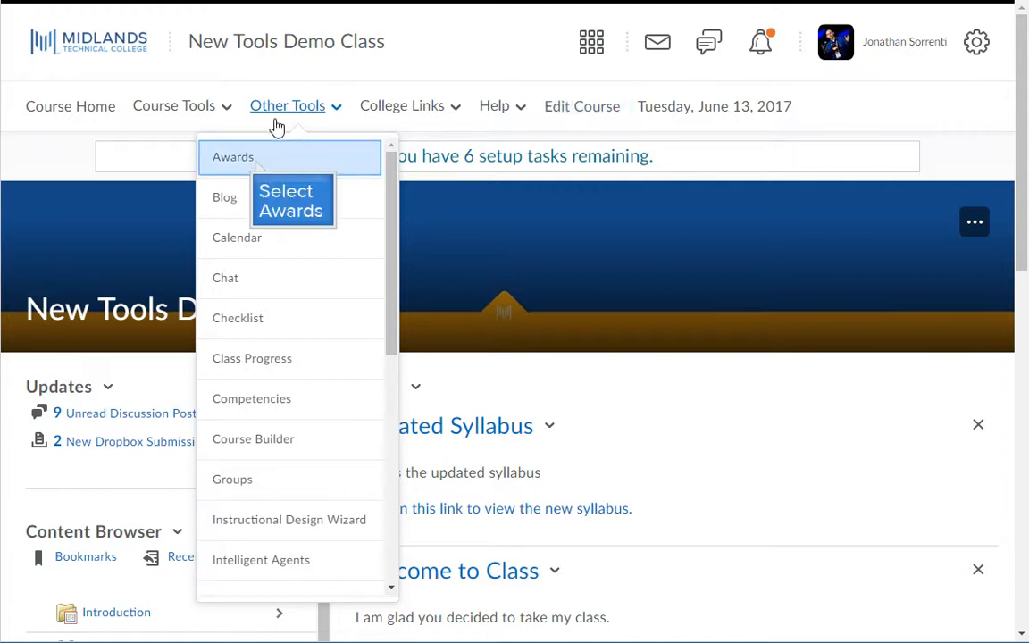
left_click(232, 157)
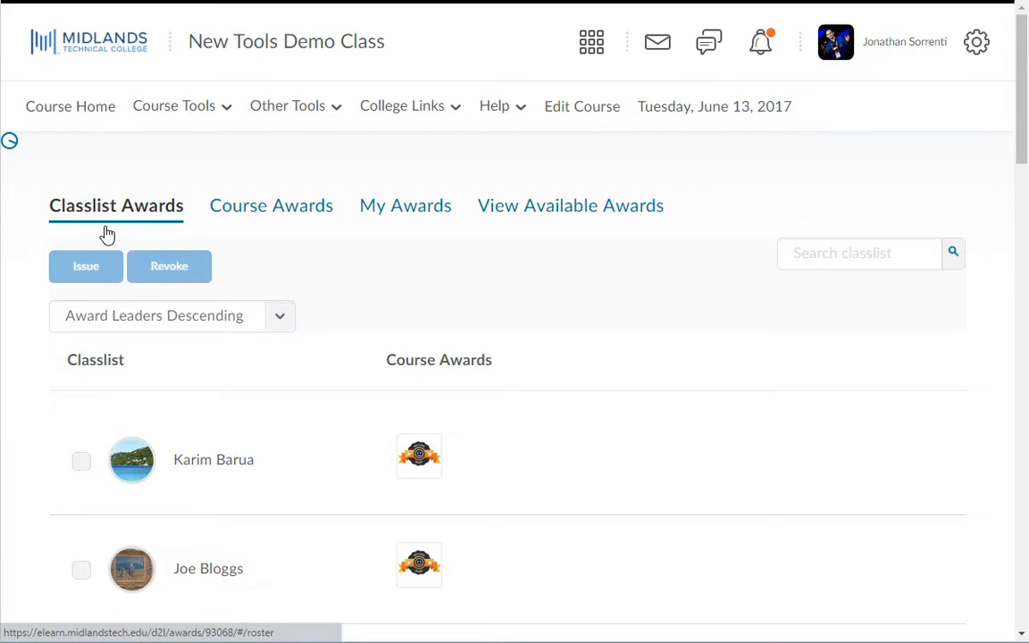
mouse_move(111, 221)
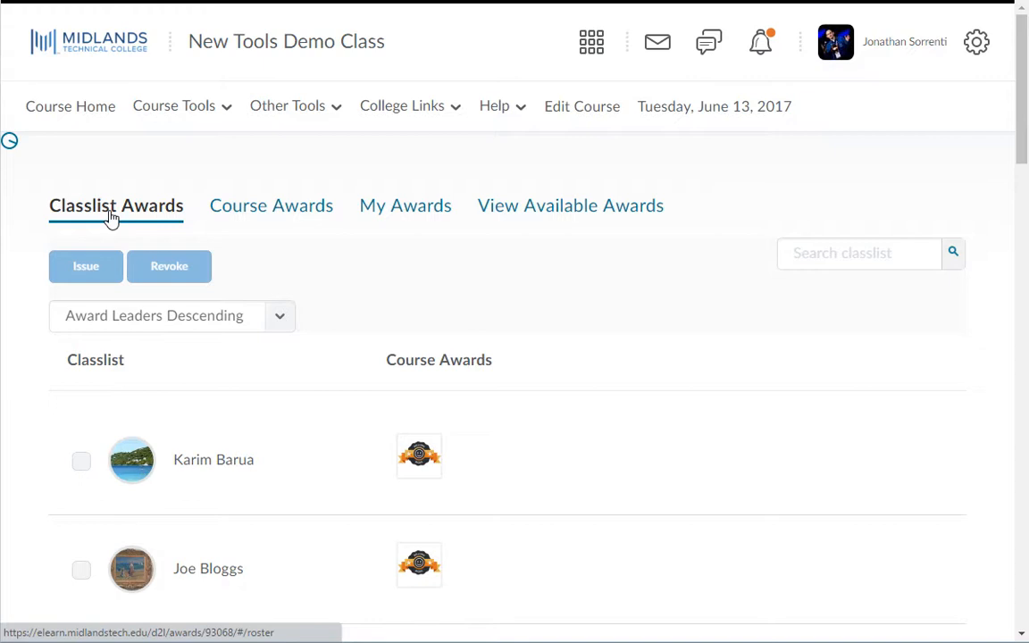
left_click(271, 205)
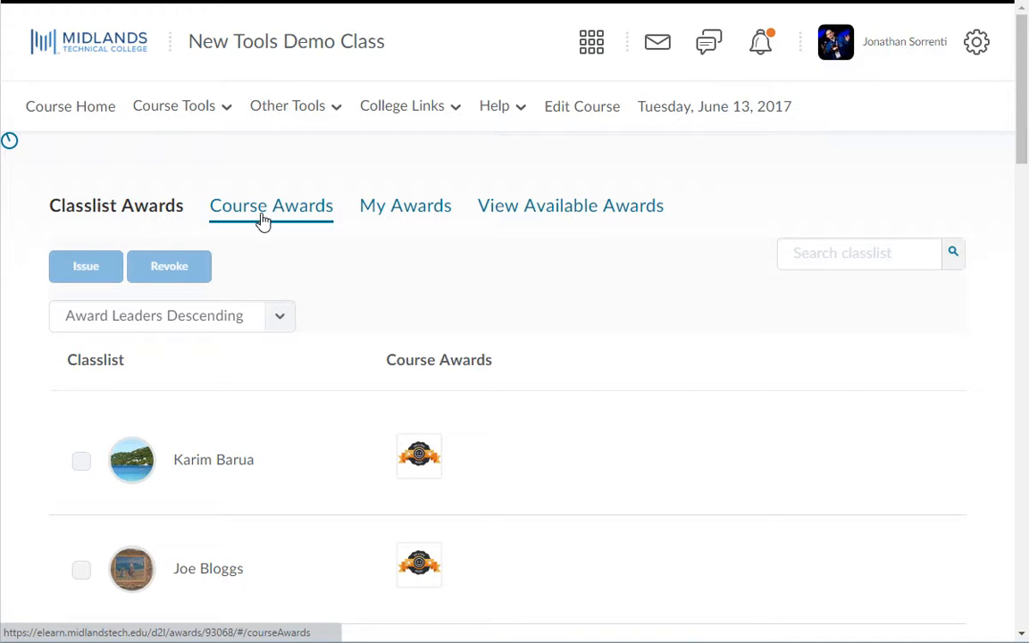
mouse_move(271, 221)
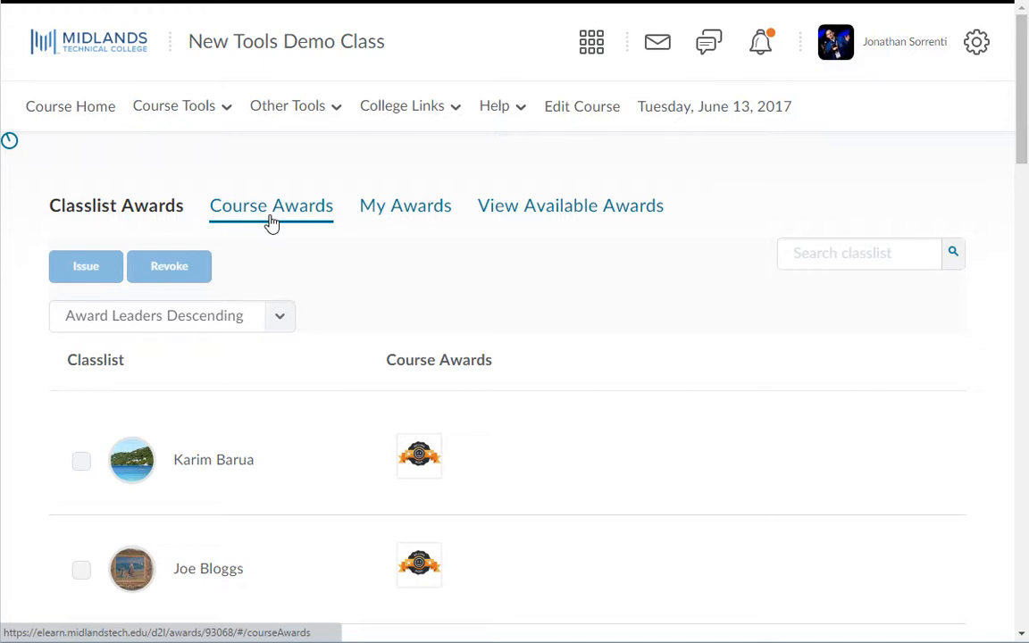
left_click(403, 206)
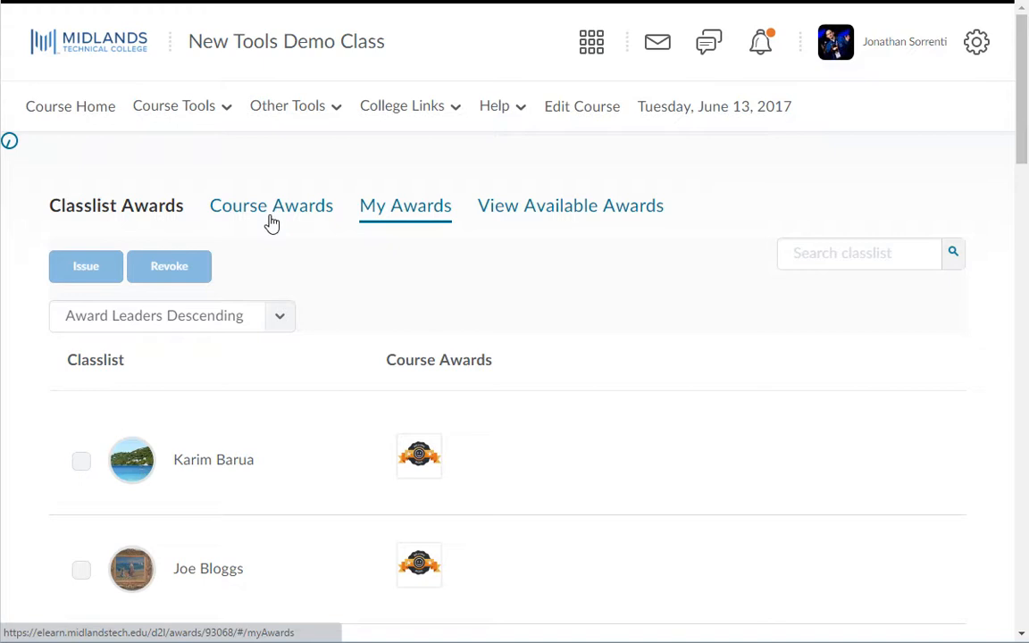
mouse_move(407, 217)
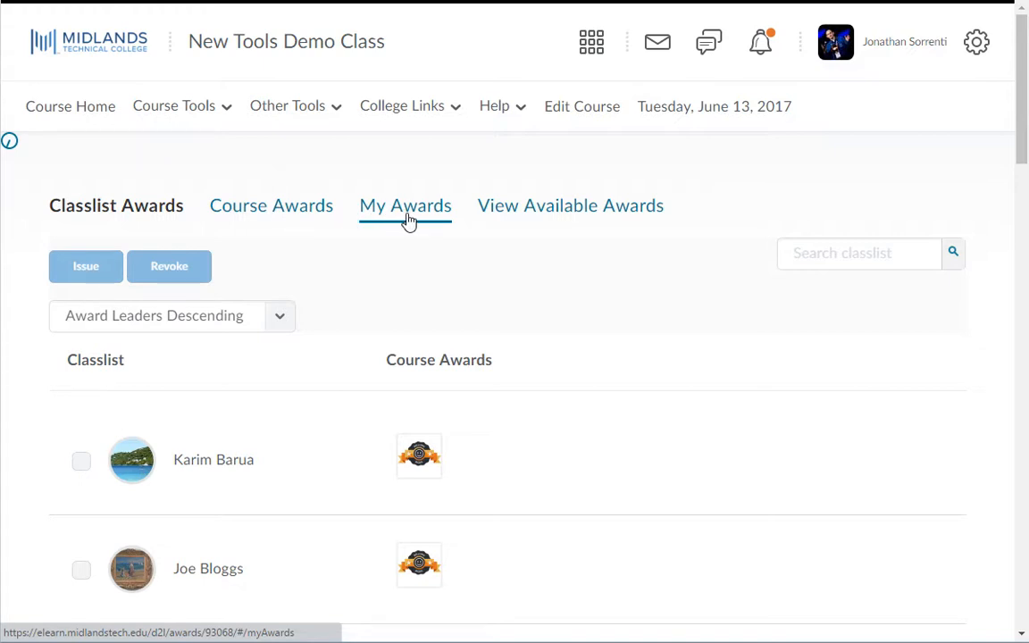
left_click(570, 206)
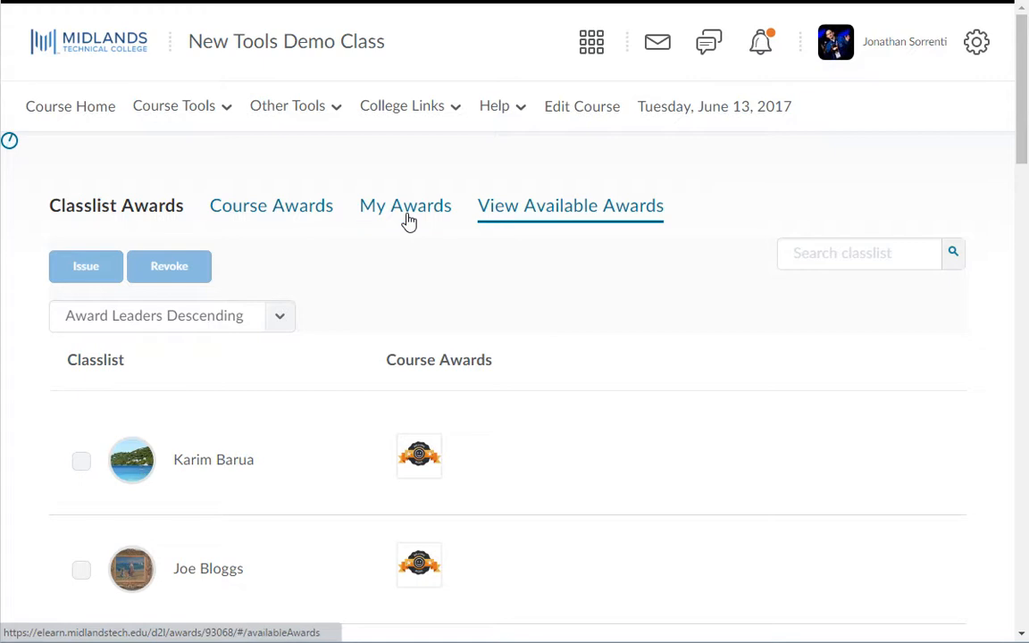
mouse_move(572, 218)
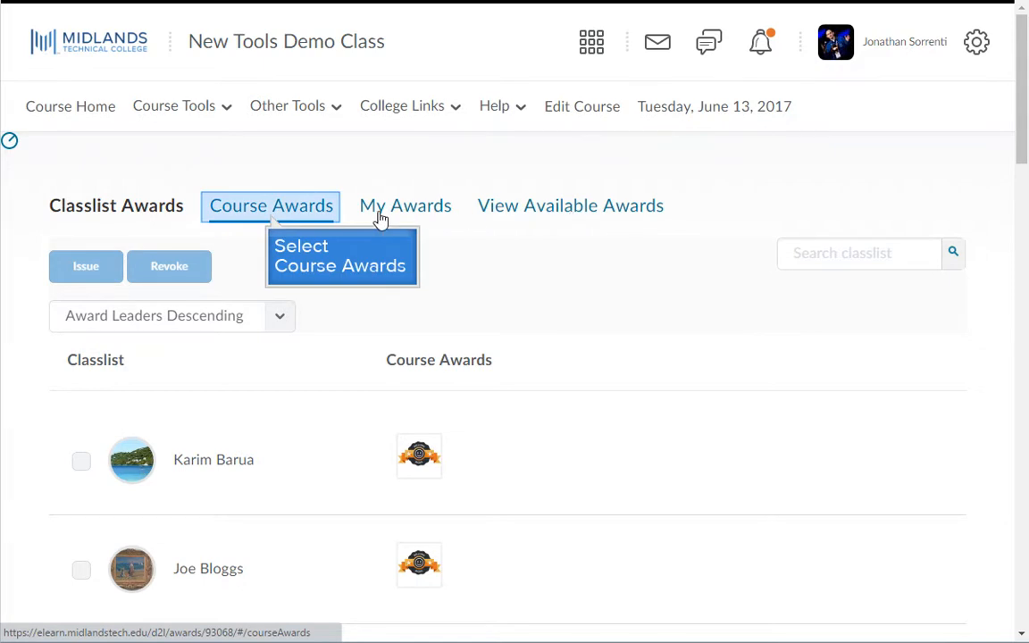
- Start creating a new course award and launch the custom award image designer
left_click(269, 205)
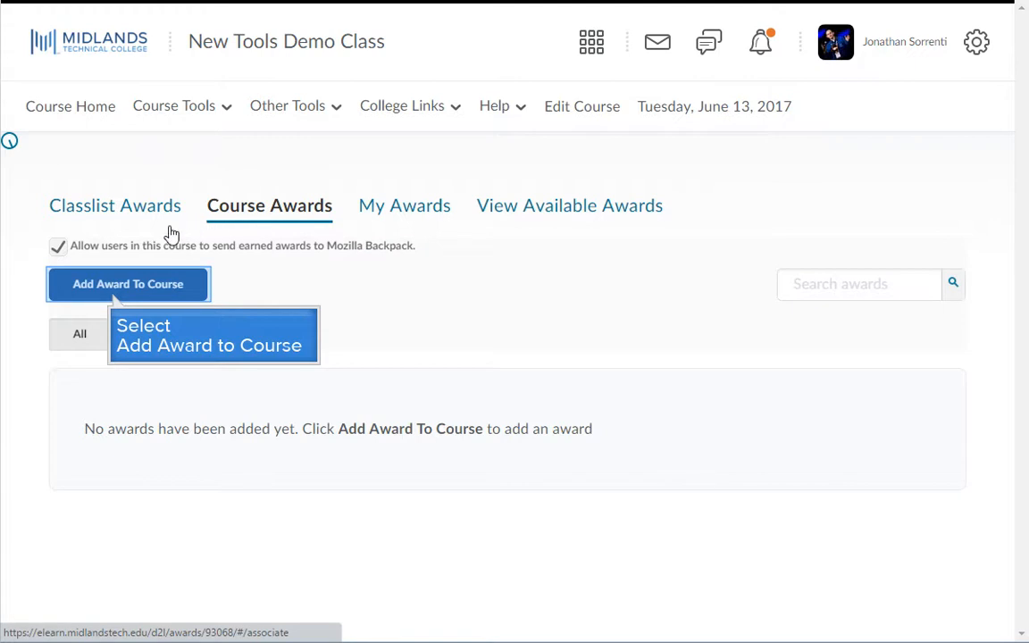
left_click(129, 284)
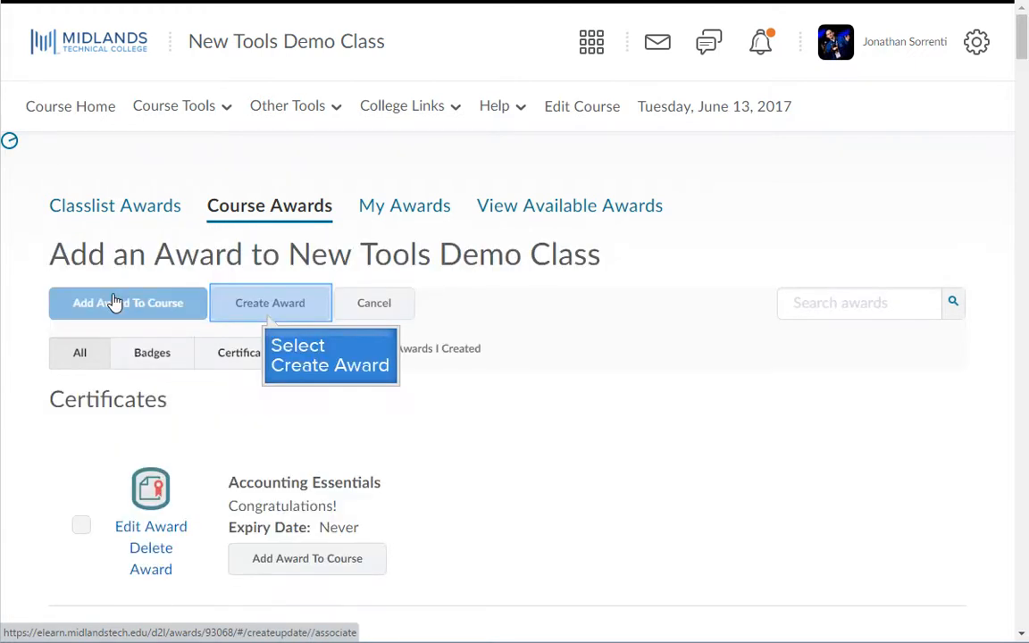
mouse_move(272, 319)
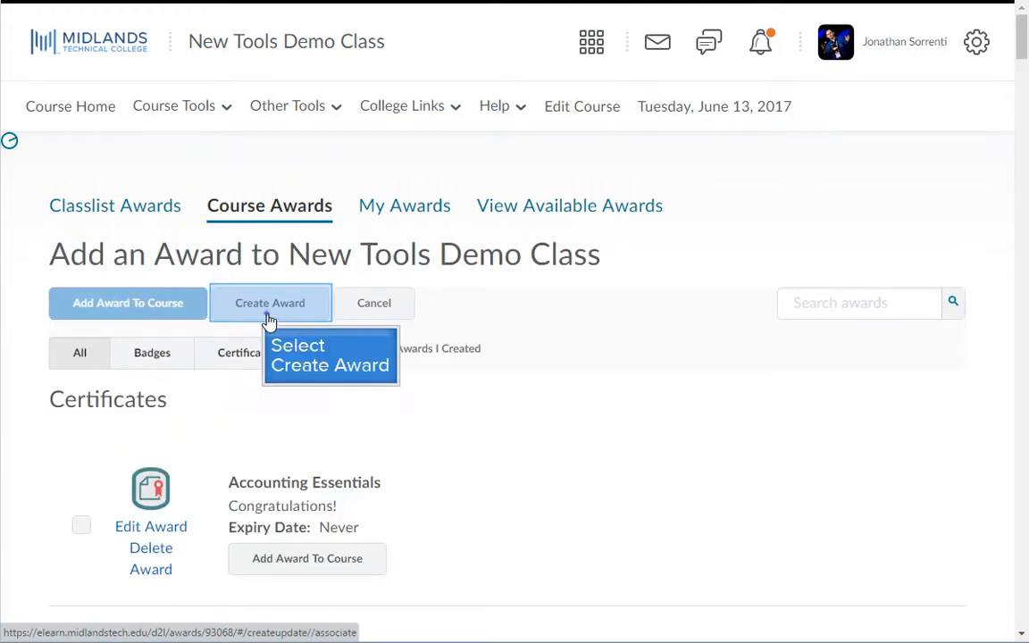
left_click(269, 303)
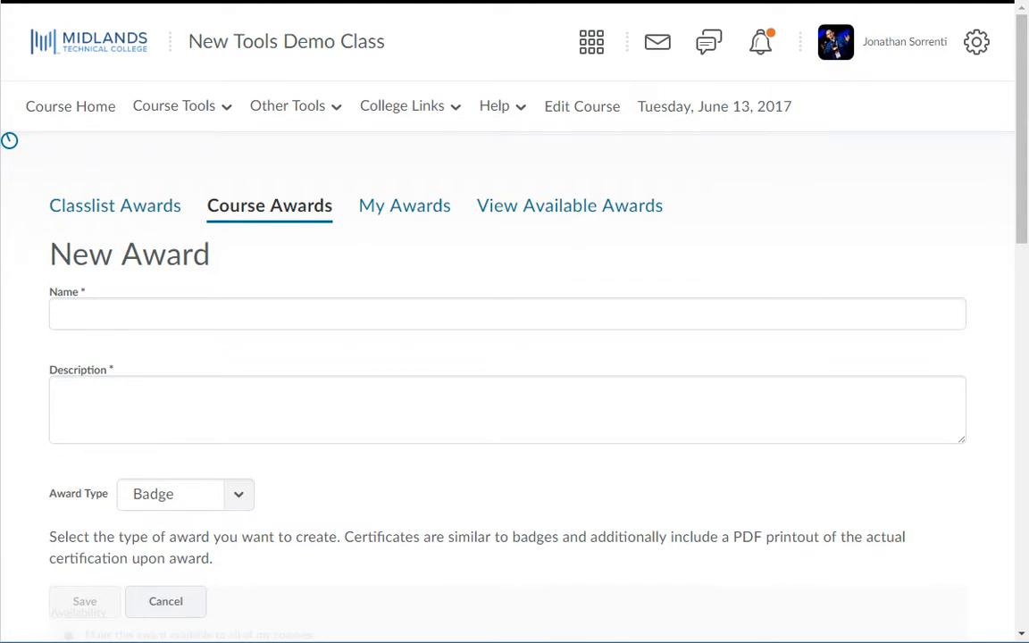
scroll("down", 3)
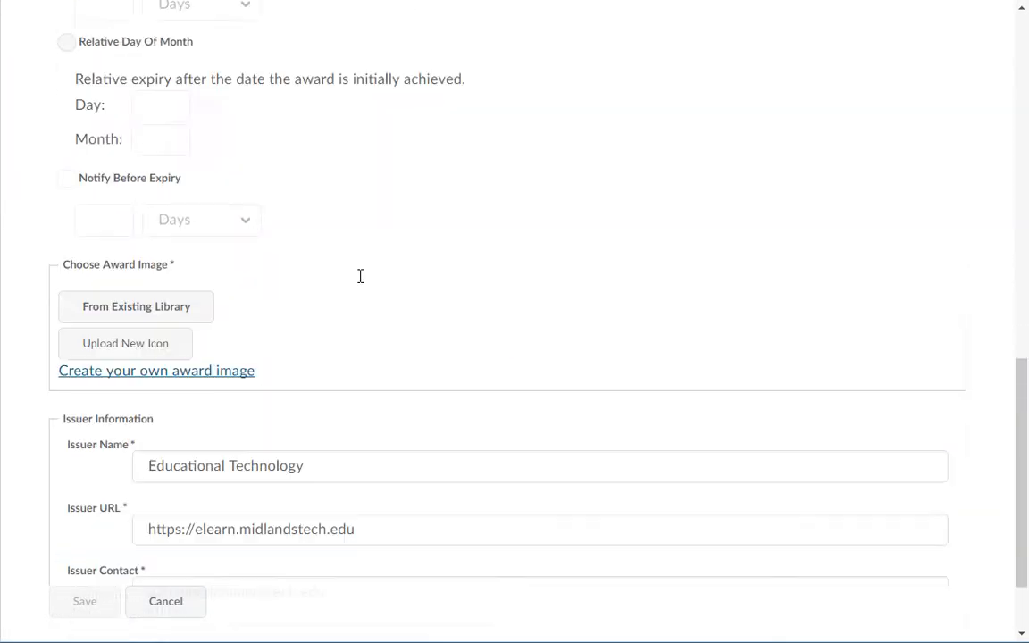
scroll("down", 3)
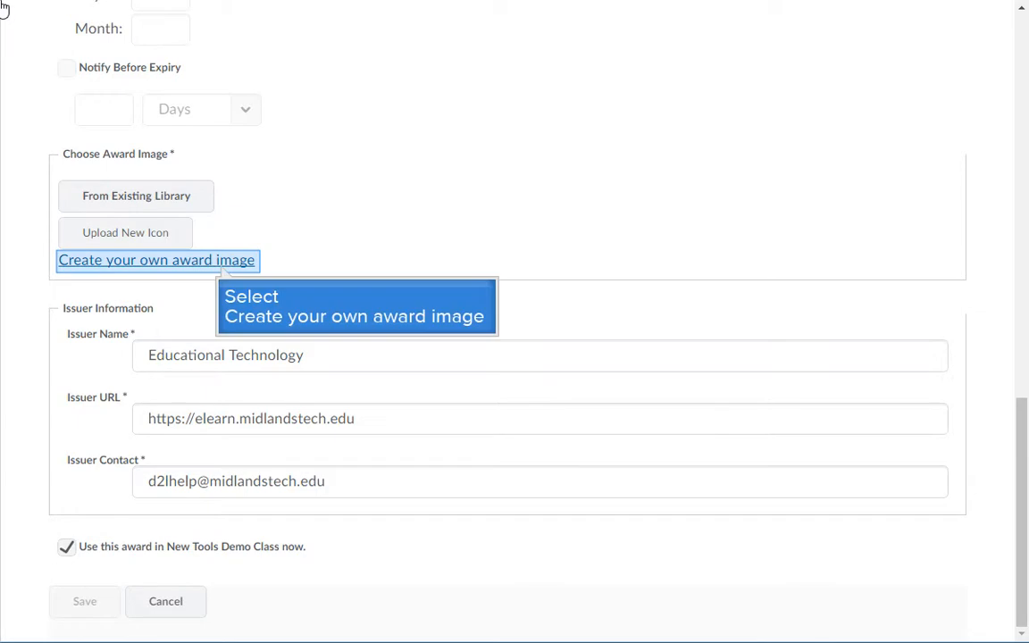
mouse_move(111, 29)
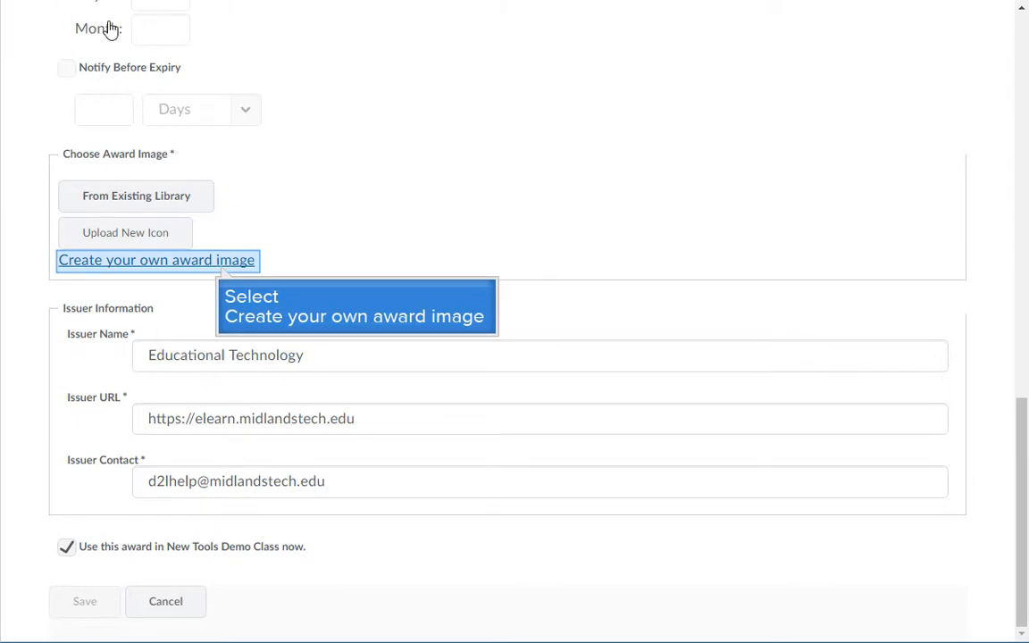
left_click(157, 261)
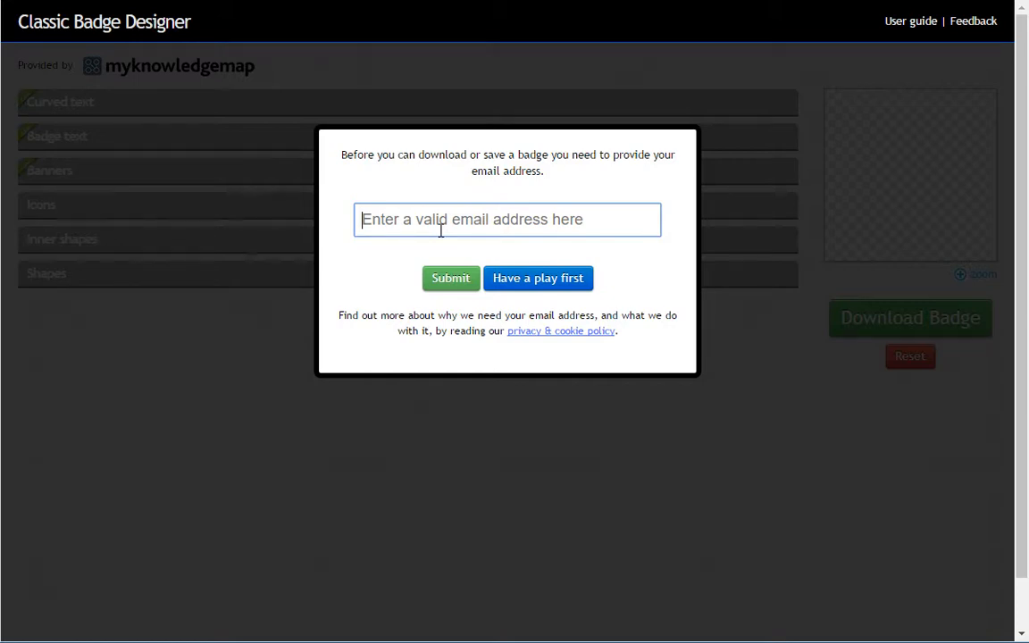
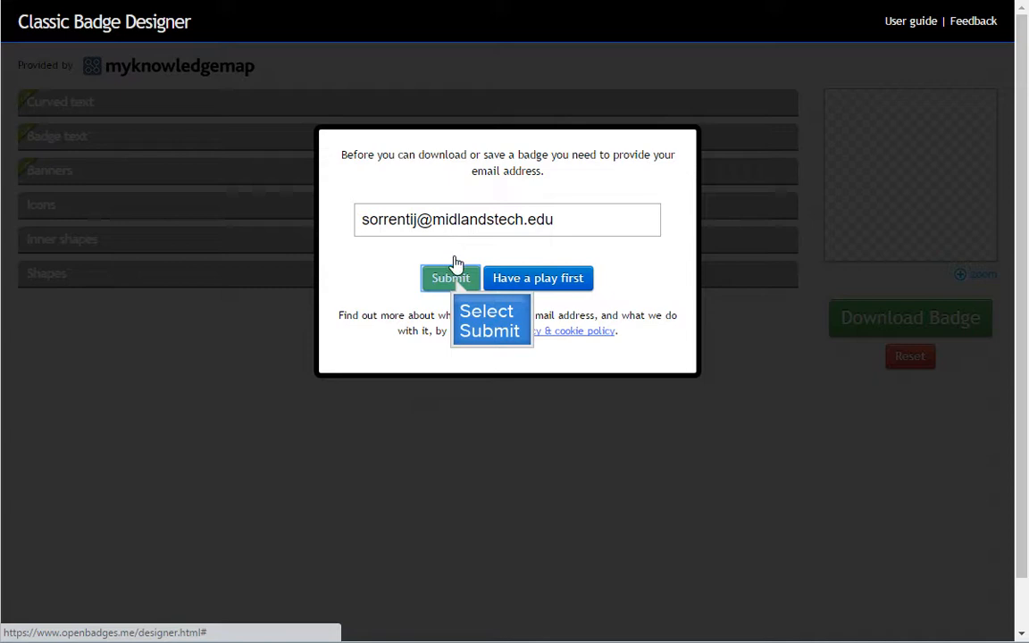
left_click(450, 279)
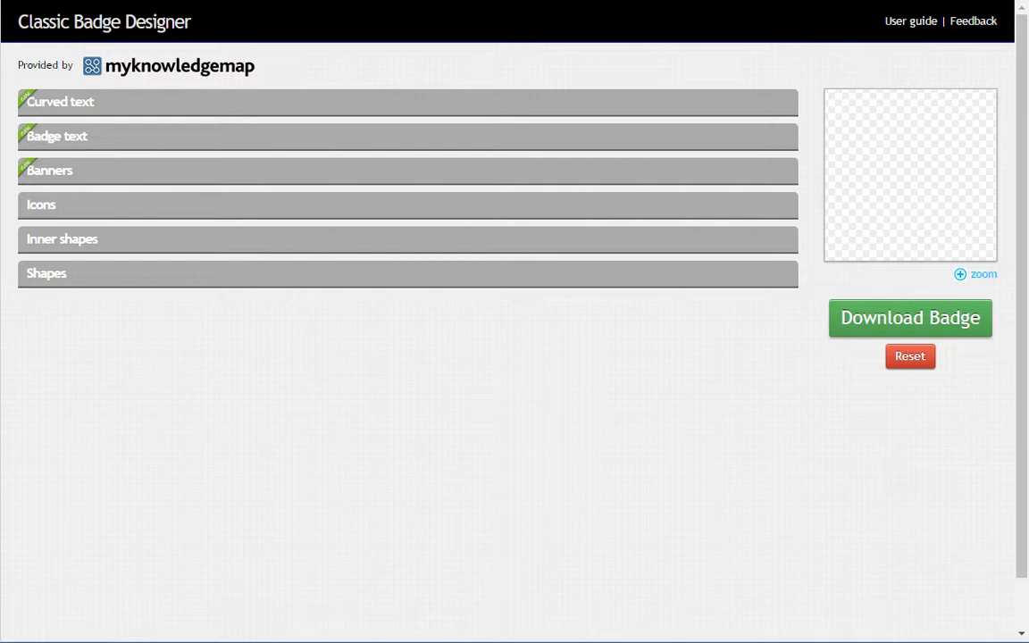
- Design the blue Level 3 star shield badge and download it as Badge.png
left_click(41, 204)
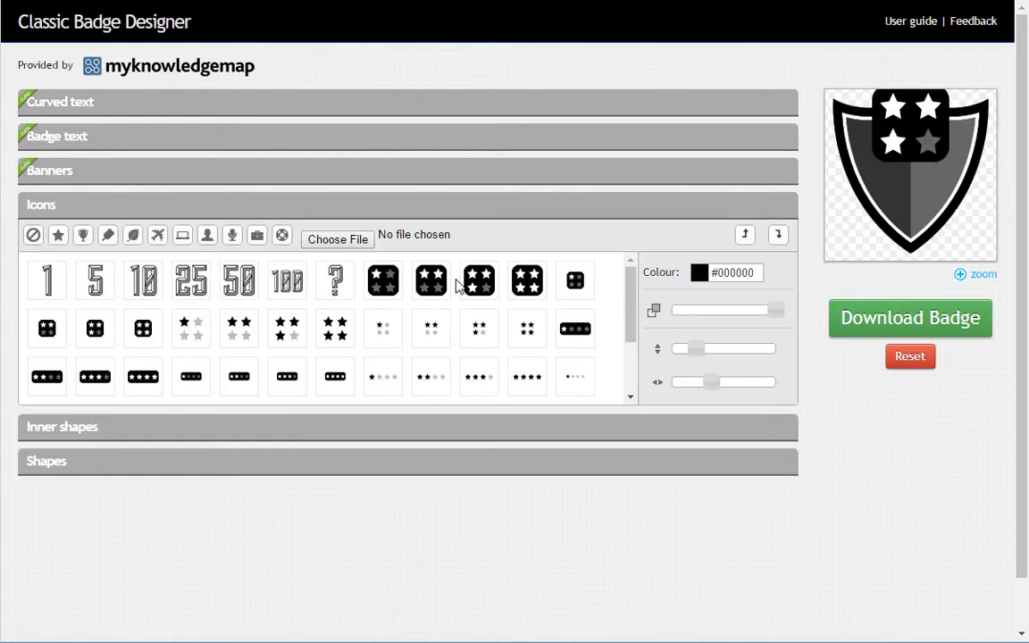
mouse_move(718, 348)
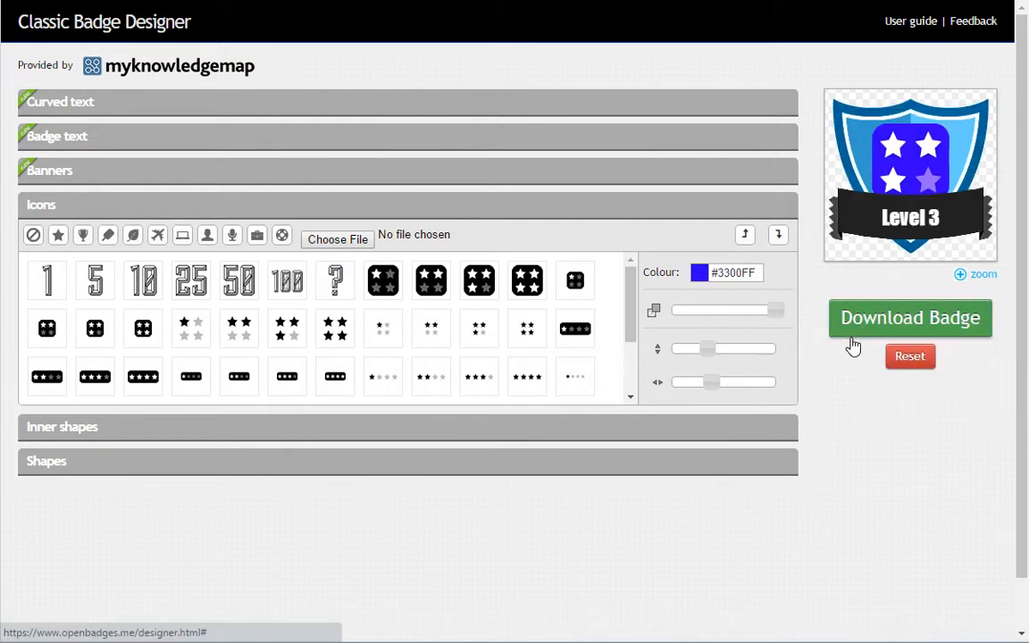
left_click(909, 317)
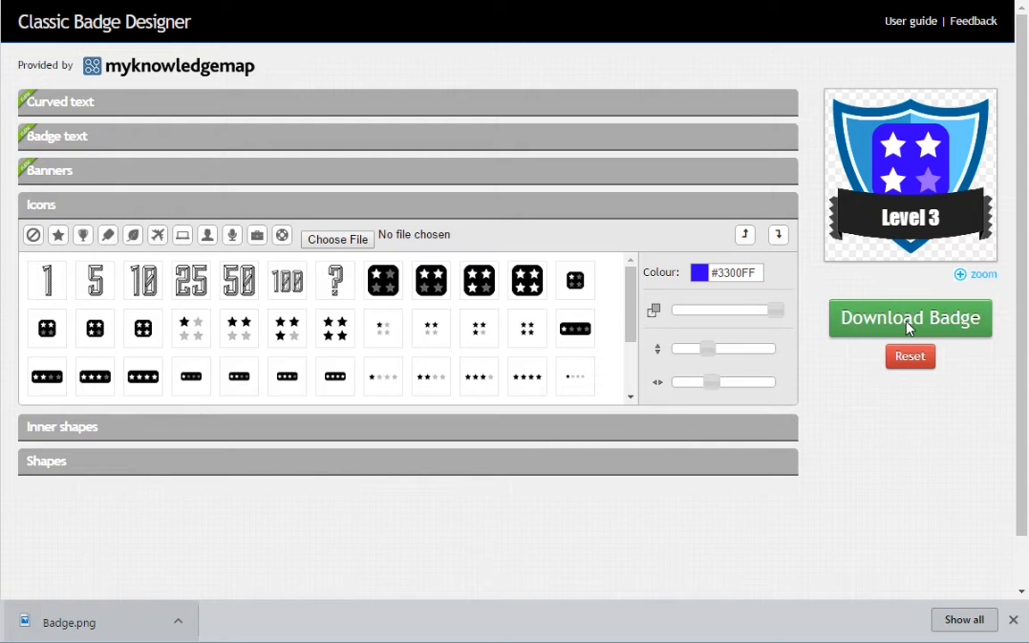
mouse_move(372, 383)
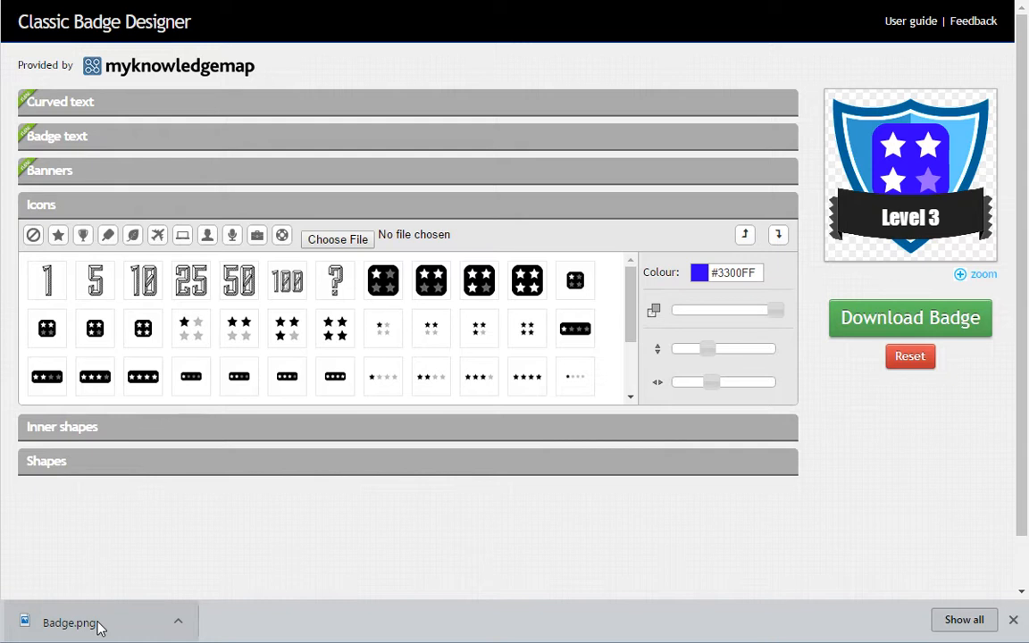
mouse_move(98, 622)
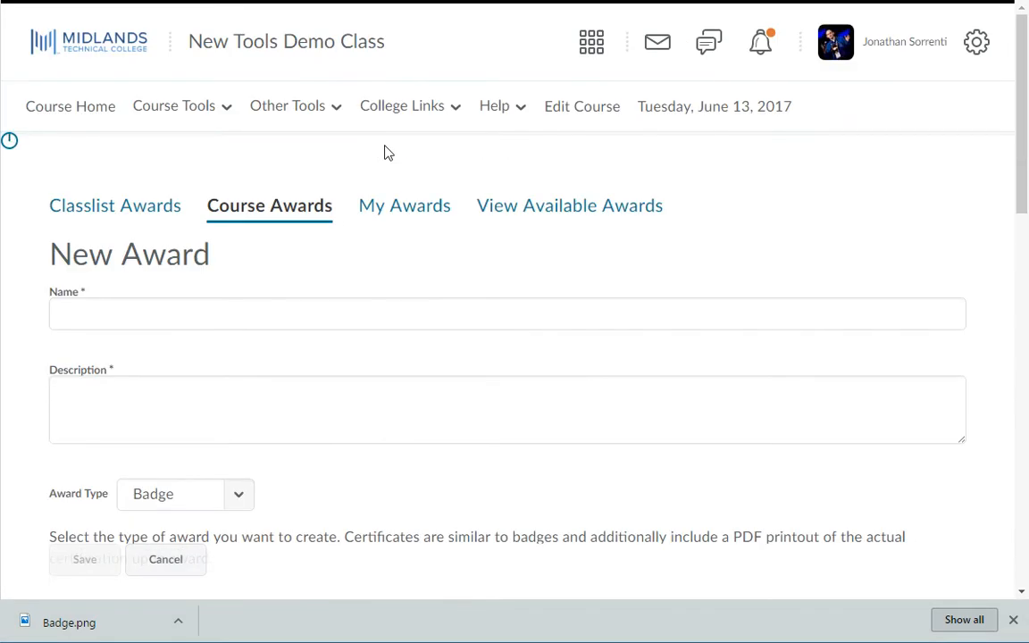
- Name the award 'Level 3 Completed' and describe it as earned by passing part three's chapters
left_click(507, 314)
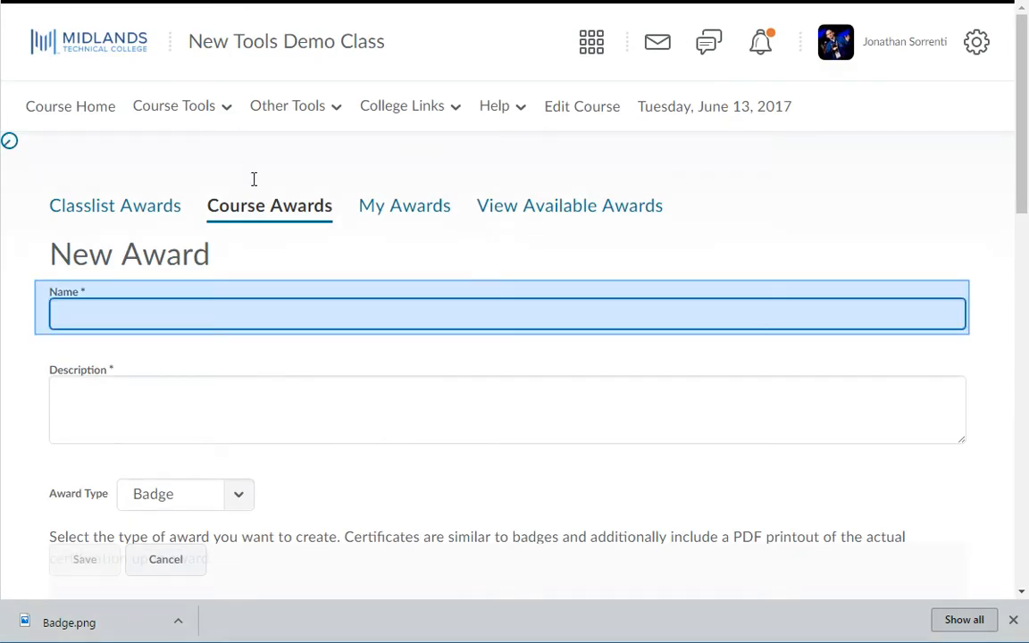
type("Level 3 Completed")
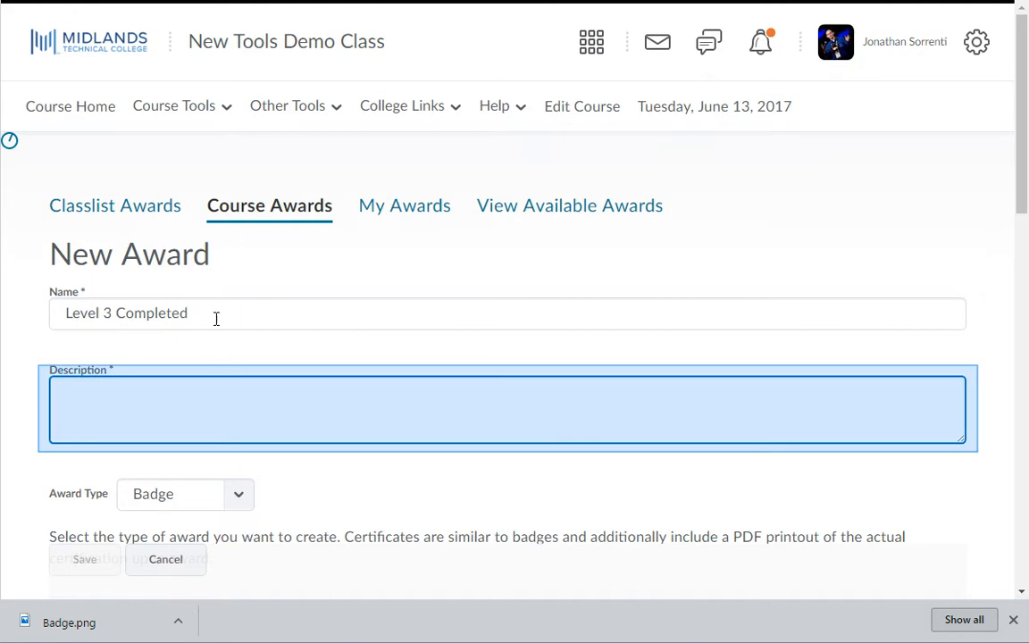
mouse_move(134, 404)
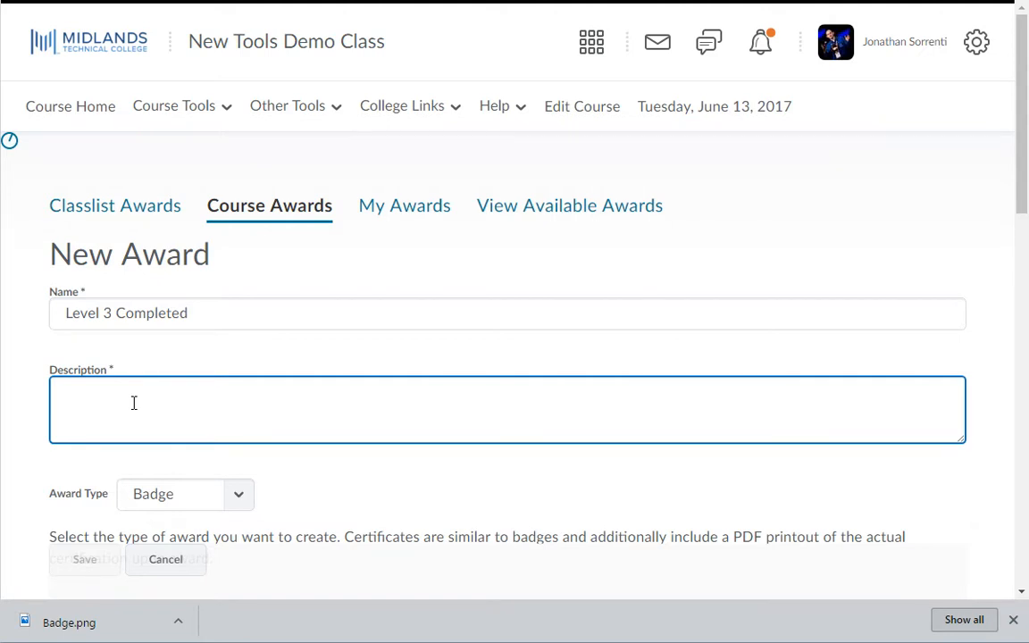
type("This badge is earned my completing and passing all of the chapters in the third part of the course.")
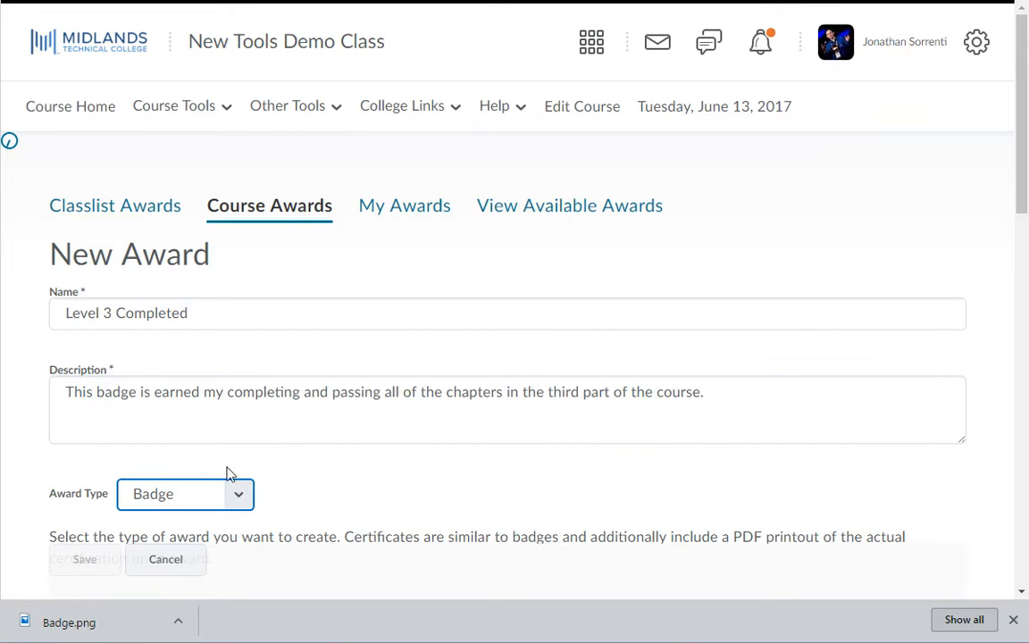
scroll("down", 3)
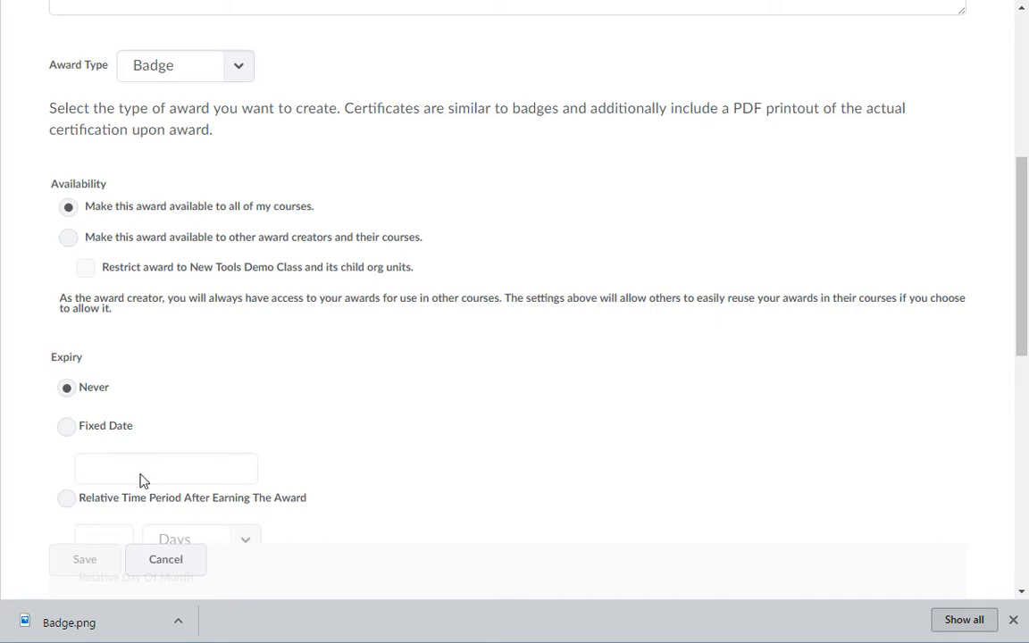
left_click(68, 236)
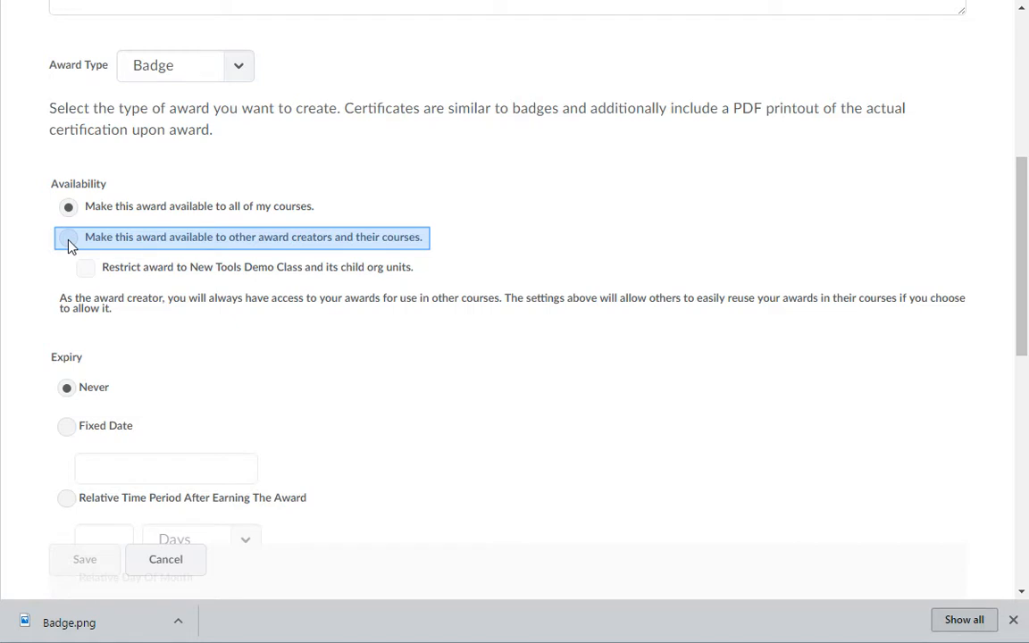
left_click(67, 235)
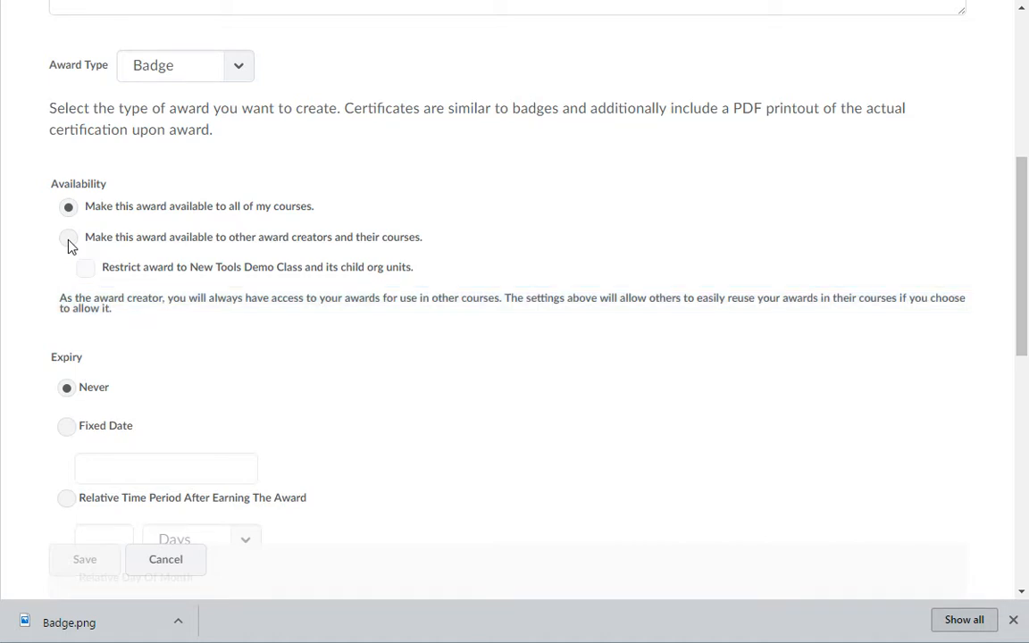
scroll("down", 3)
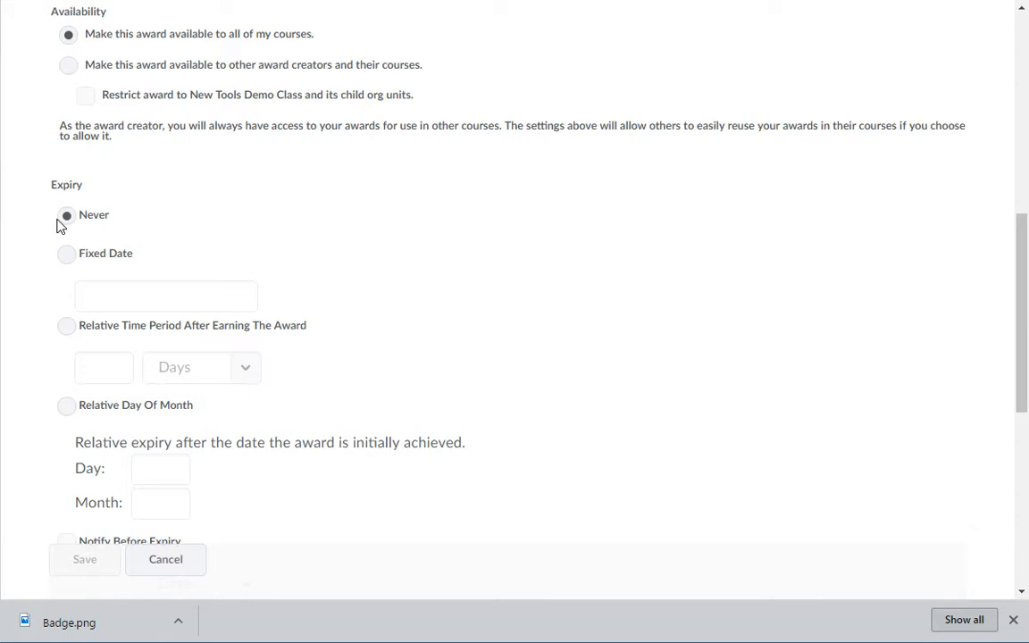
scroll("down", 3)
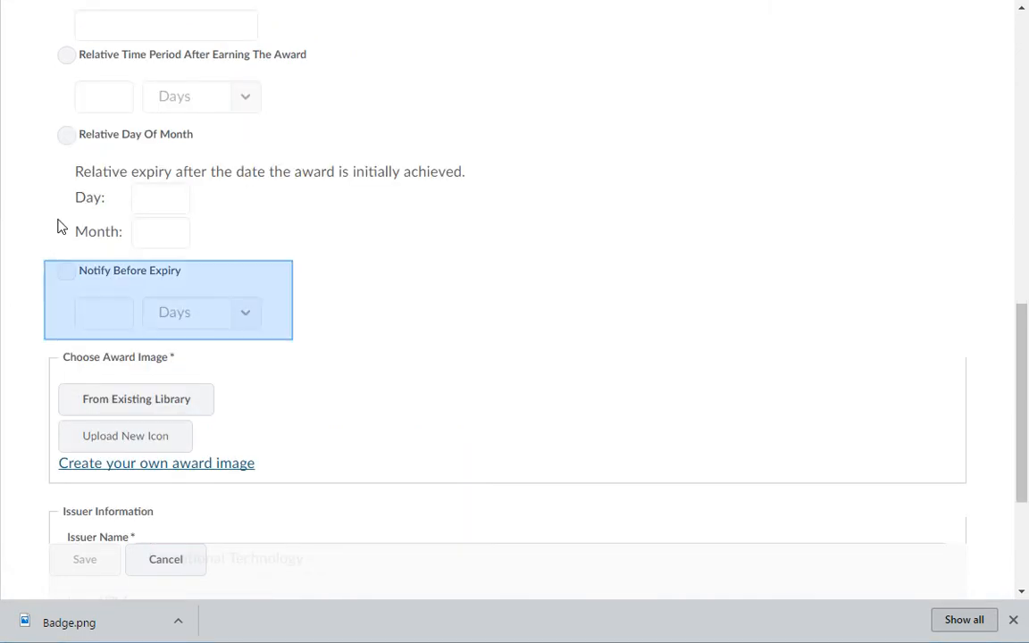
mouse_move(75, 279)
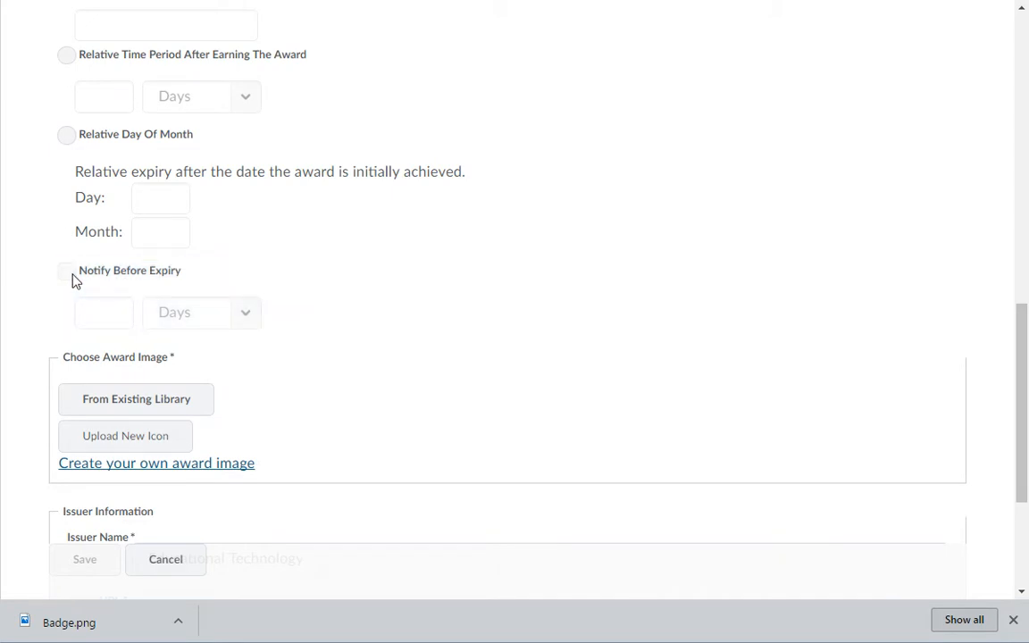
mouse_move(125, 435)
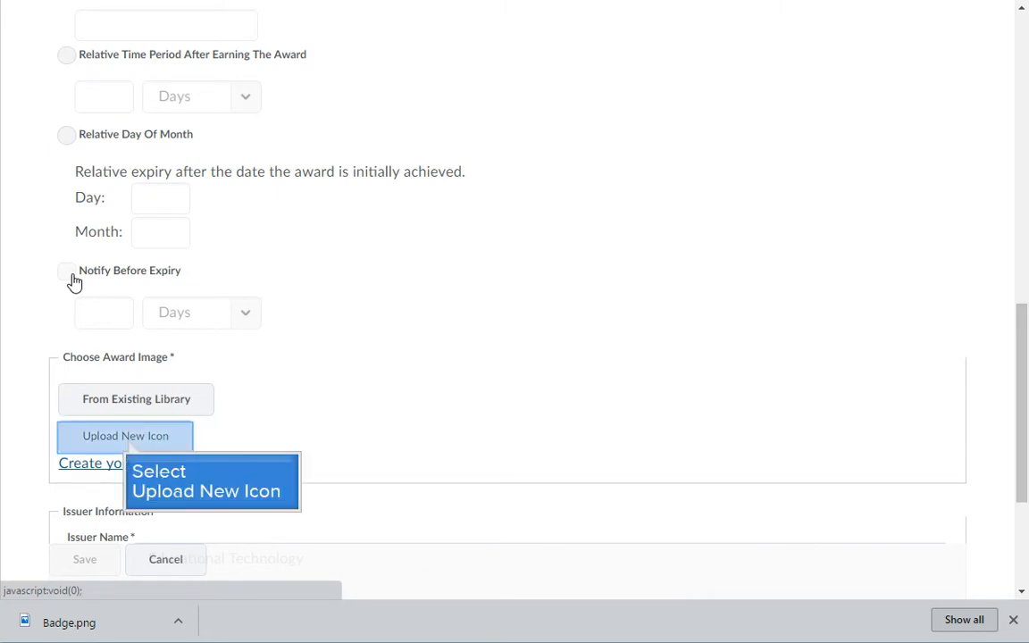
mouse_move(128, 399)
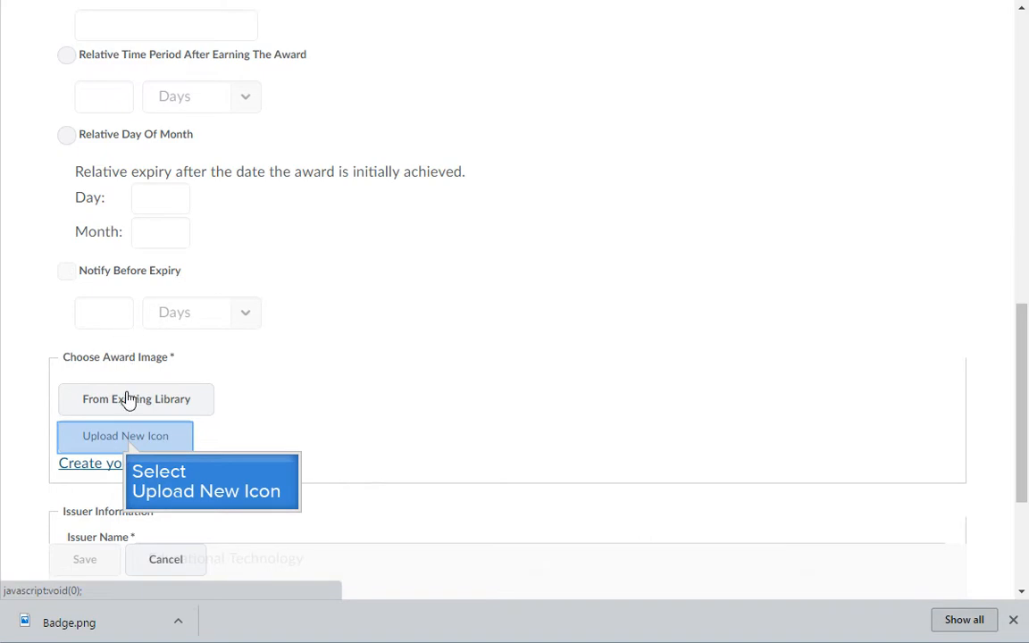
- Upload Badge.png from Downloads as the award's icon image
left_click(125, 436)
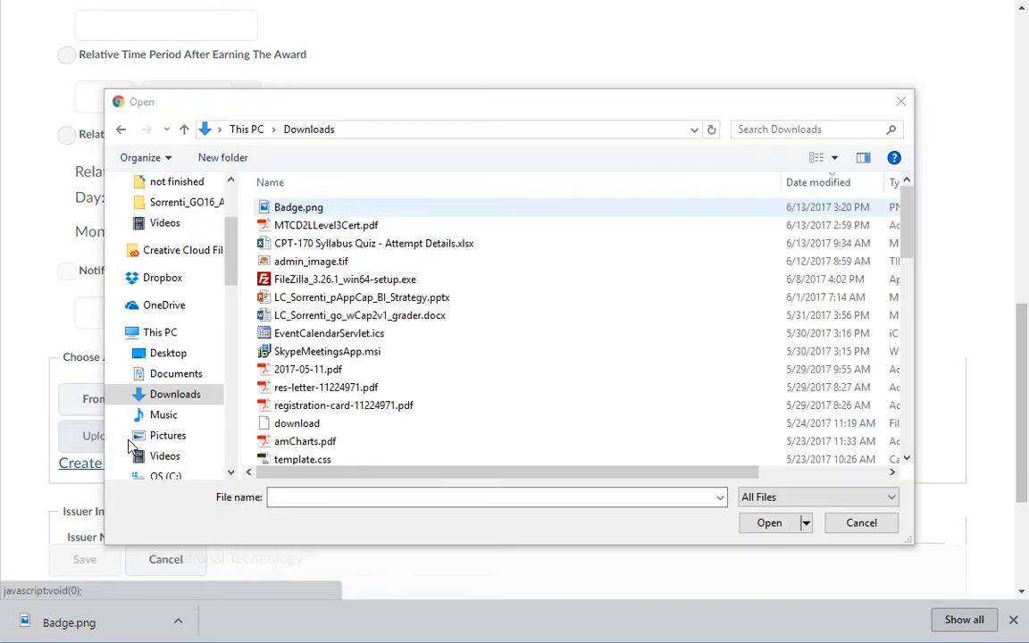
left_click(299, 207)
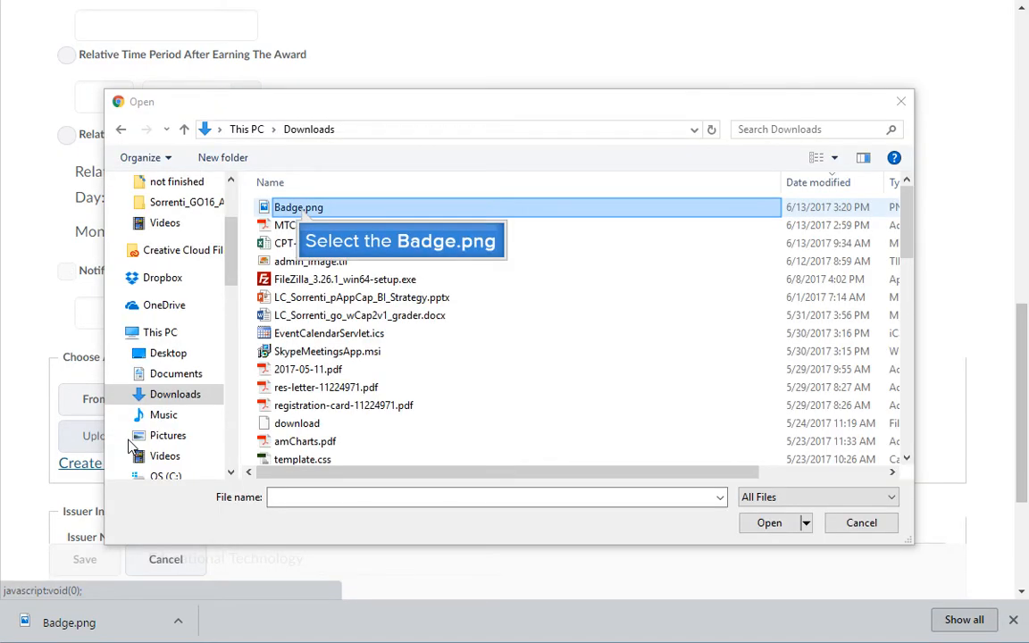
mouse_move(179, 439)
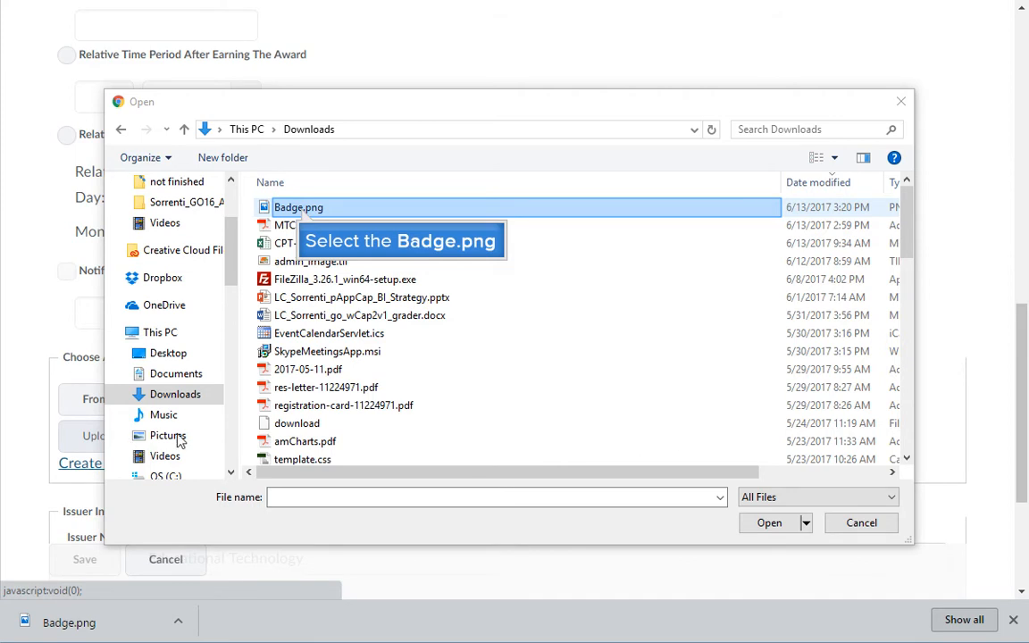
left_click(298, 207)
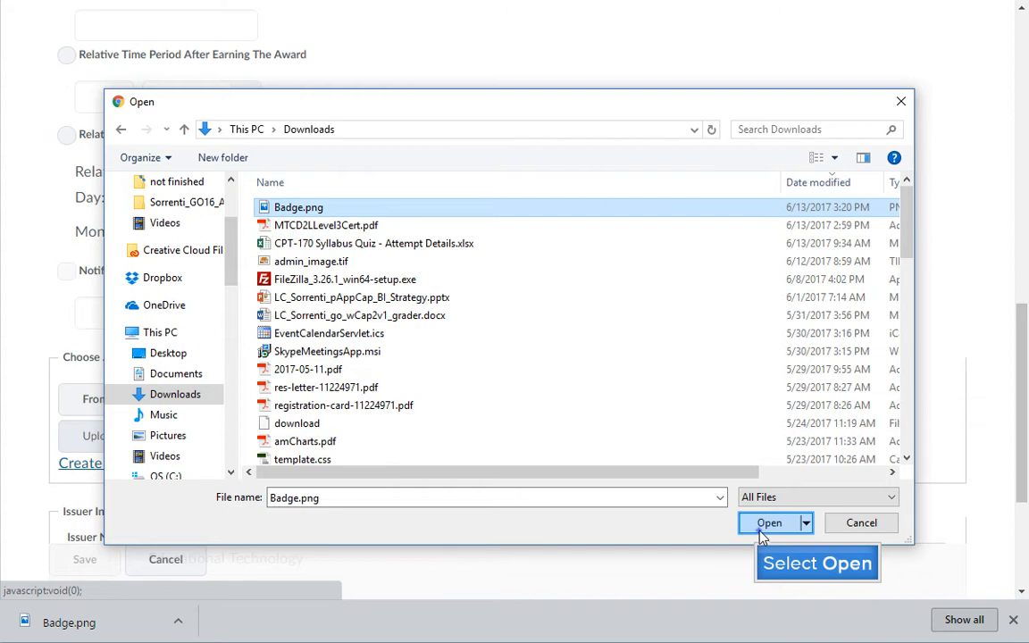
left_click(768, 521)
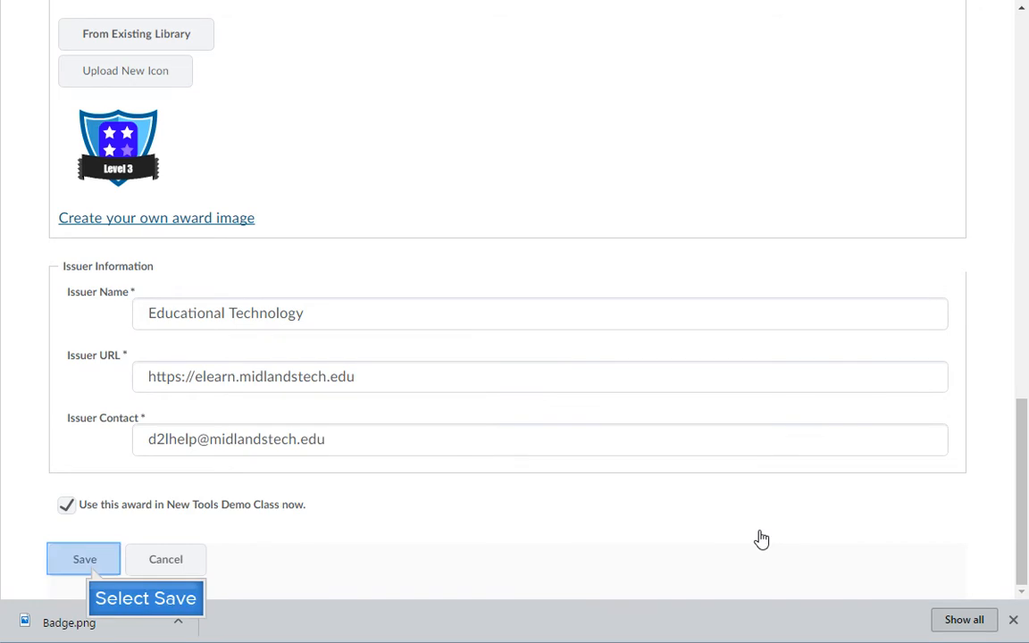
mouse_move(93, 572)
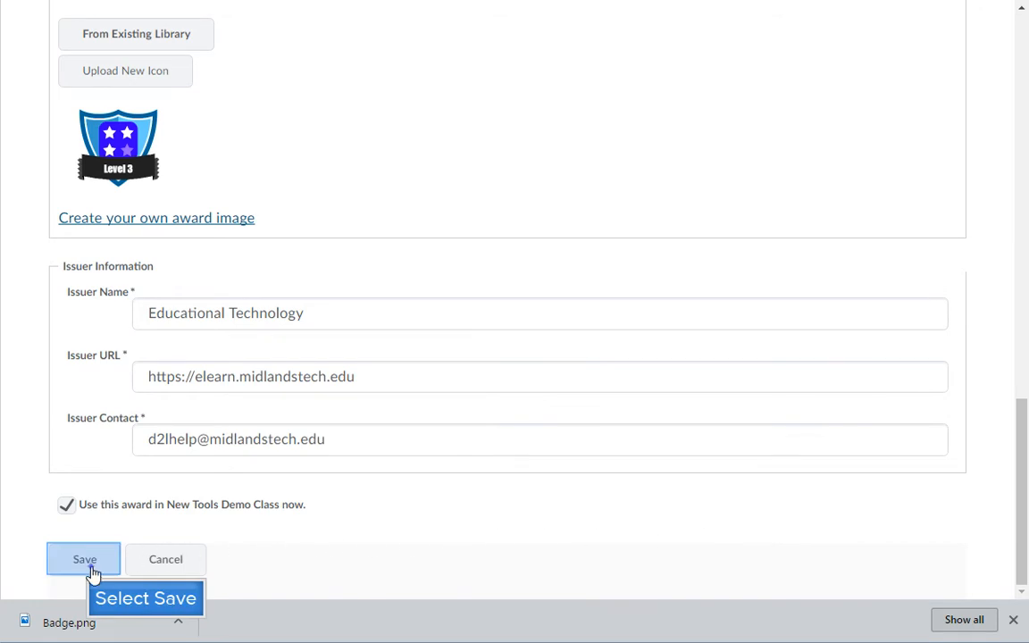
- Save the new Level 3 Completed award to the course's Badges list
left_click(84, 557)
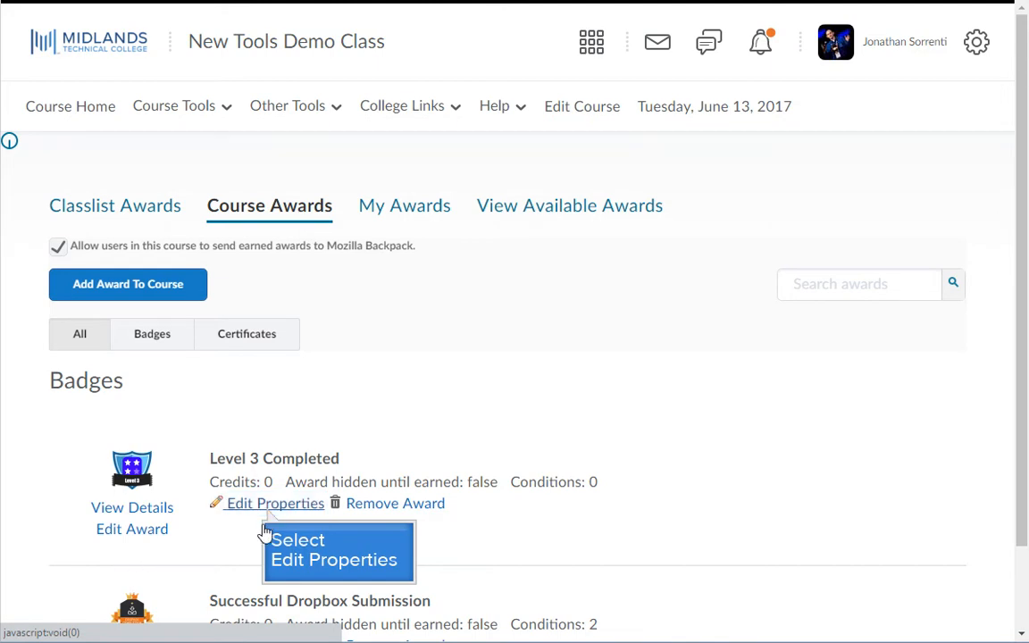
- Open Edit Properties for the Level 3 Completed badge
left_click(275, 503)
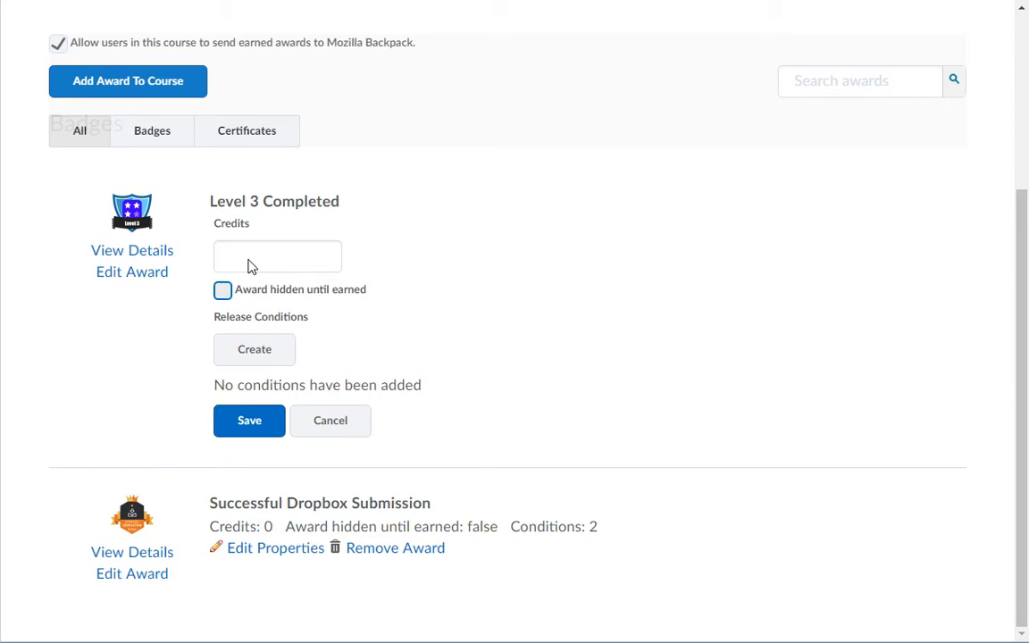
left_click(222, 291)
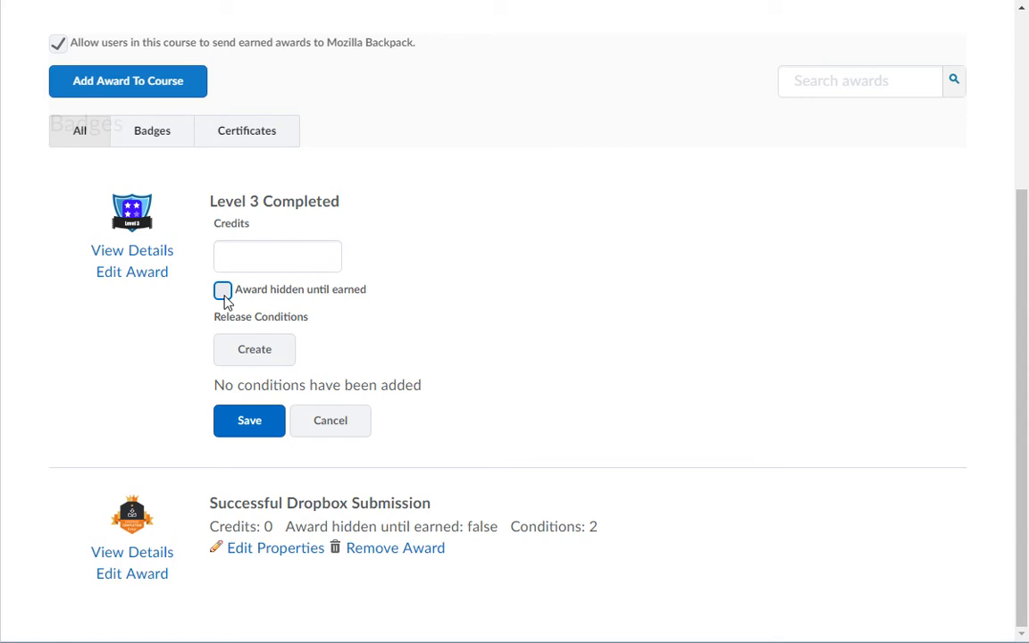
mouse_move(254, 348)
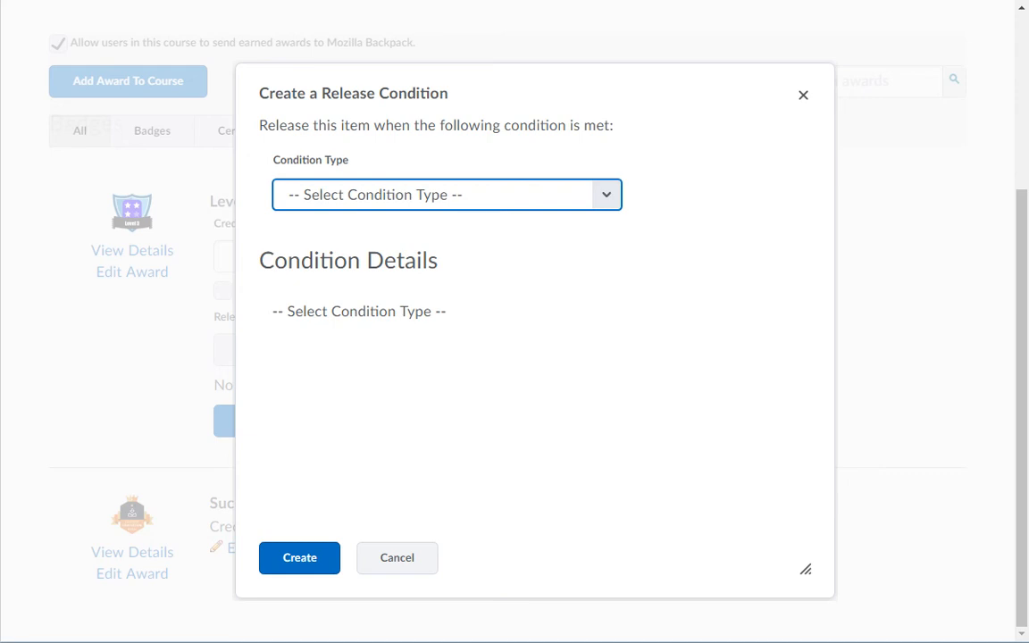
mouse_move(280, 364)
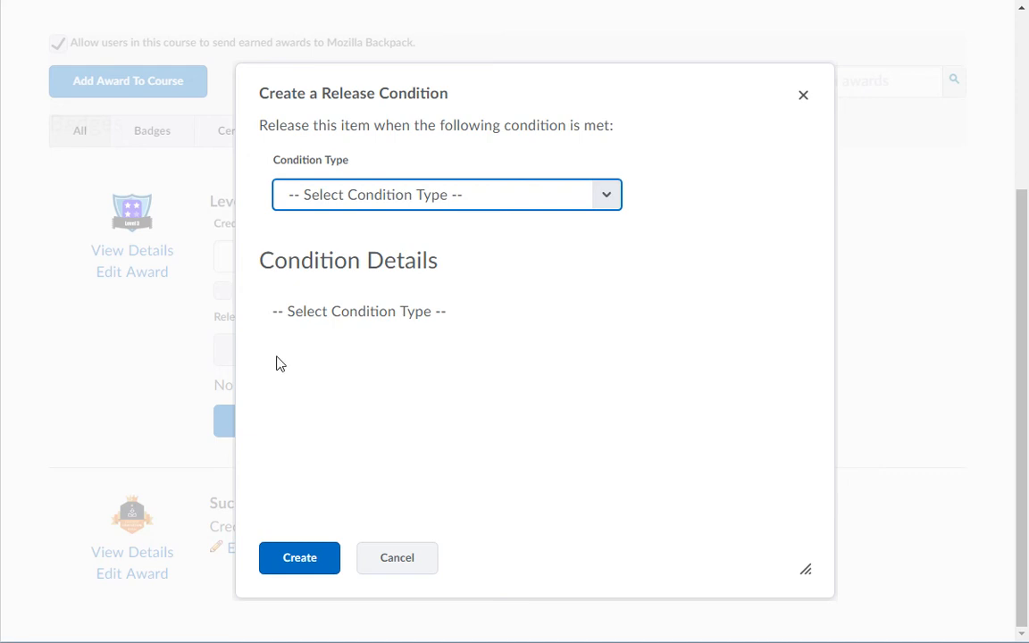
mouse_move(553, 207)
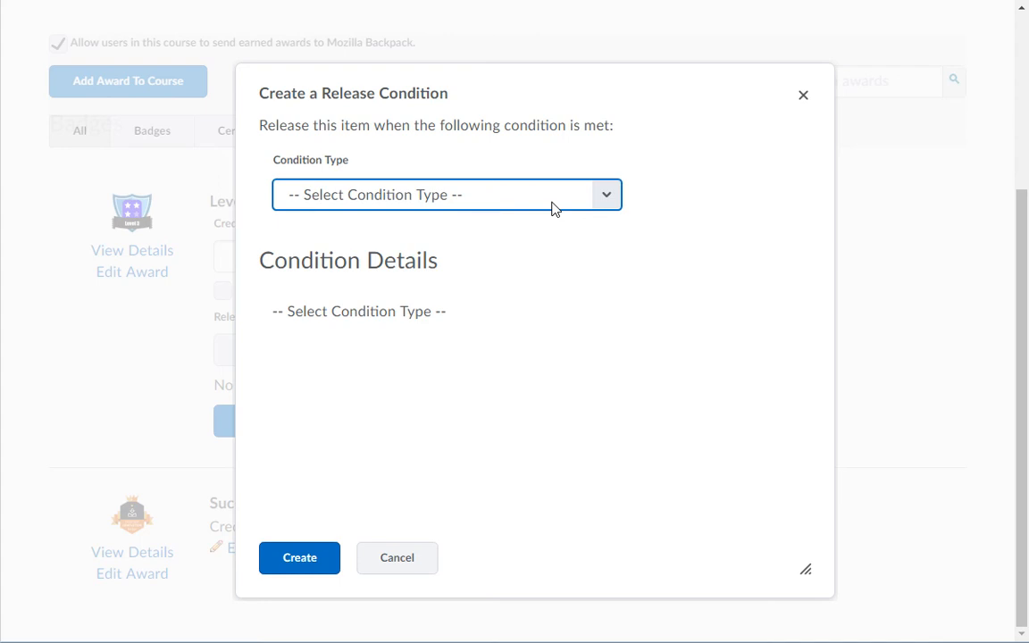
- Create a release condition requiring at least 90% on the Ch 6 Exam quiz
left_click(447, 193)
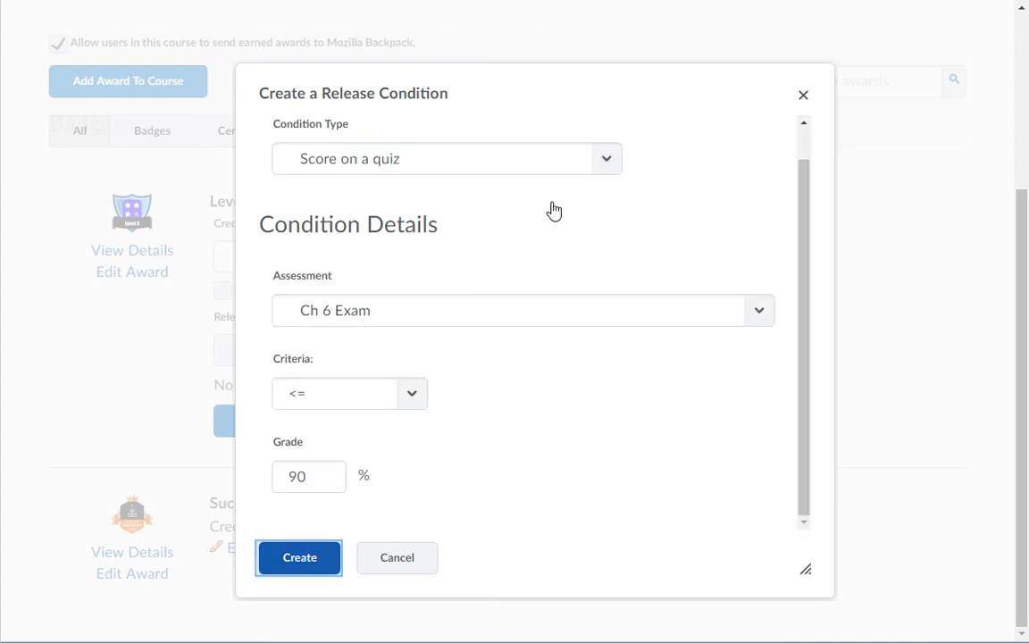
mouse_move(300, 558)
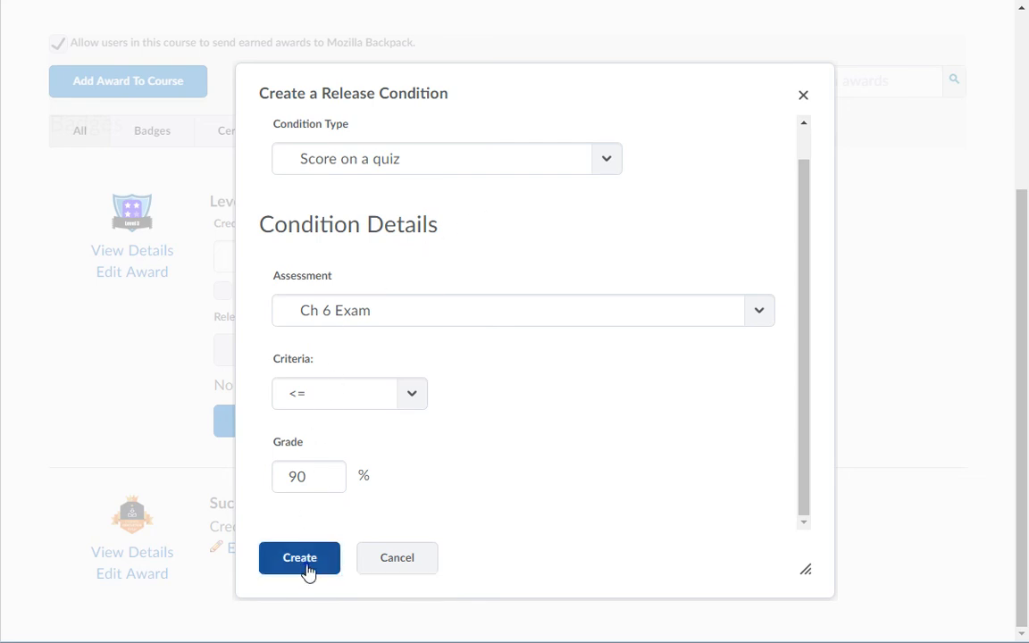
left_click(300, 558)
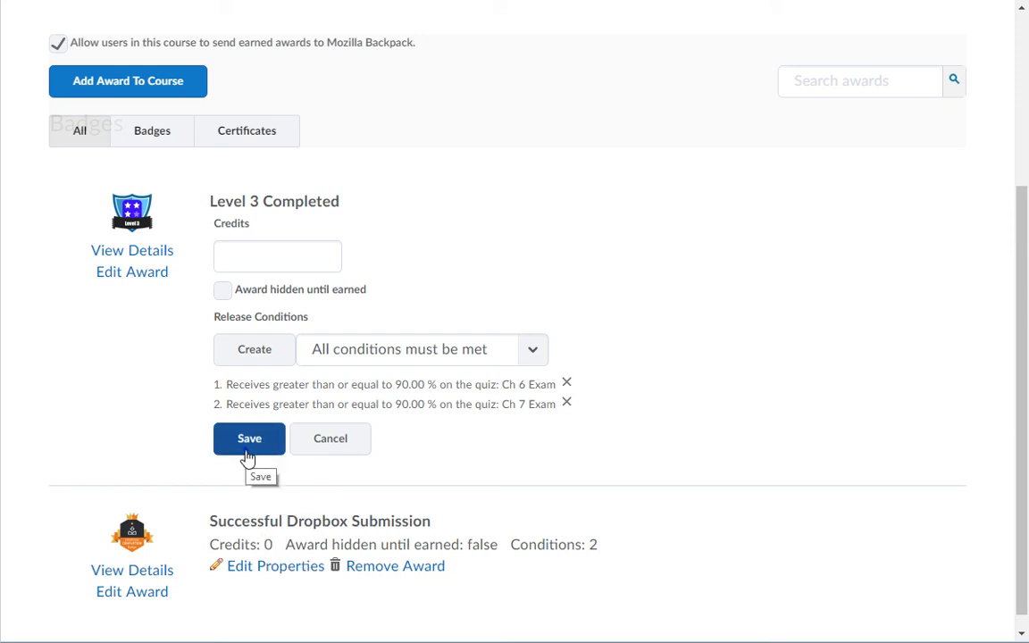
- Save the award with the Ch 7 Exam 90% condition and all conditions required
left_click(248, 439)
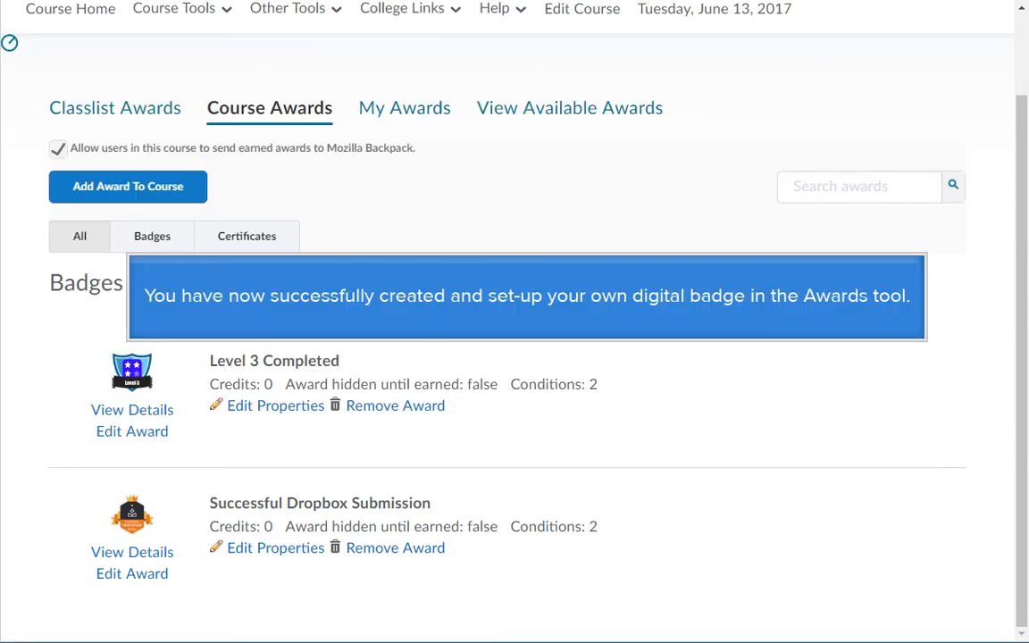